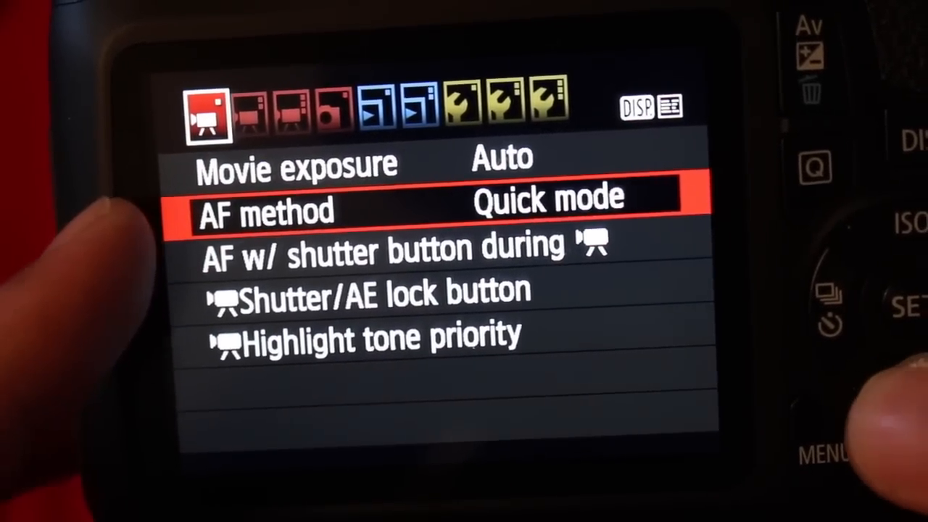
key(Down)
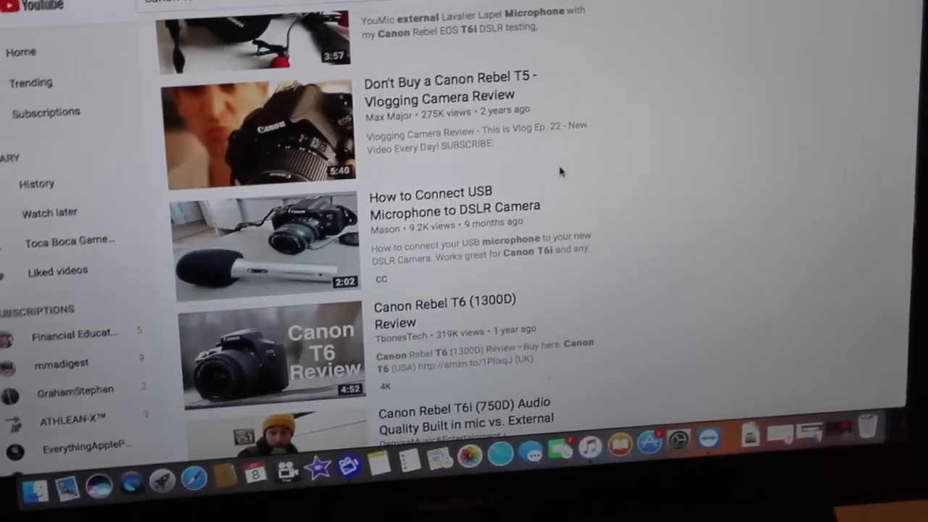
scroll(down, 3)
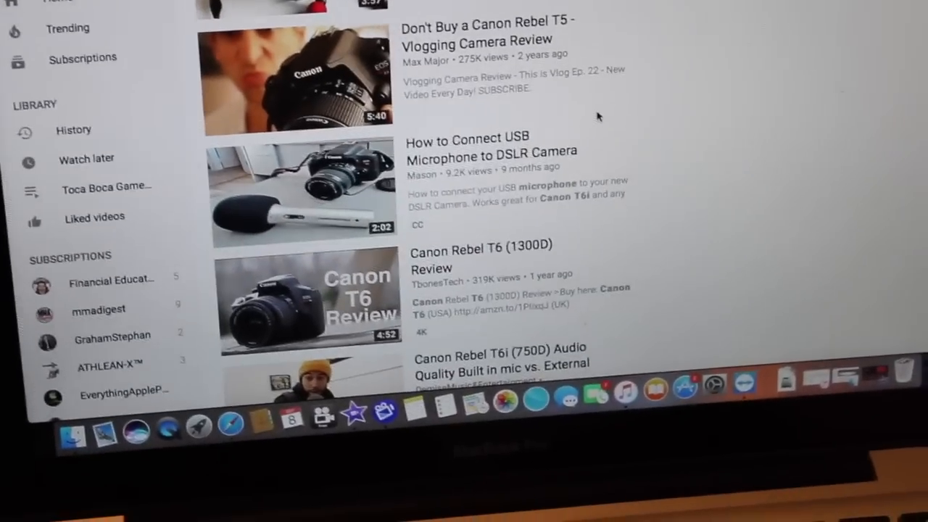